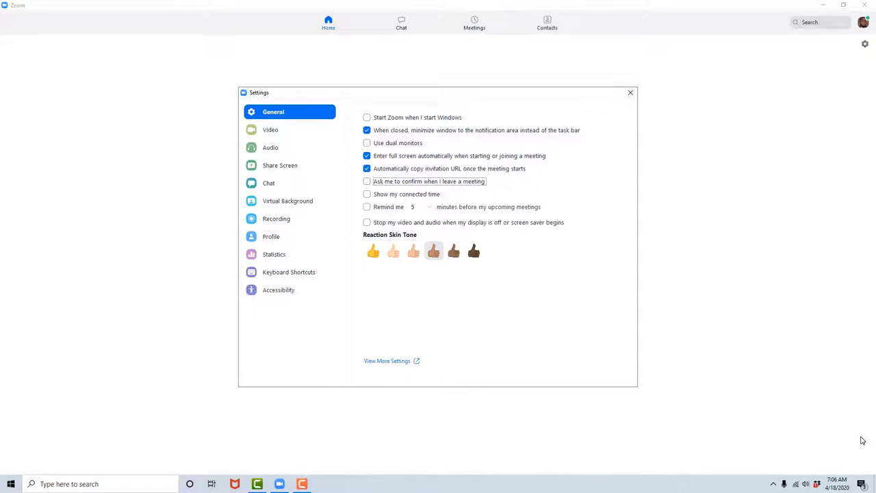
# Turn on 'Ask me to confirm when I leave a meeting' in General settings.
pyautogui.click(367, 180)
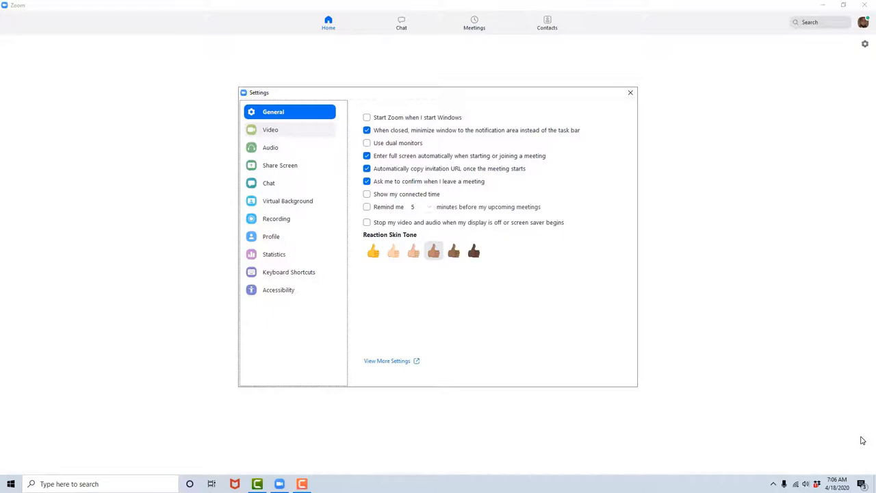
# Review Video preferences: 16:9 ratio, mirrored video, video off when joining.
pyautogui.click(271, 129)
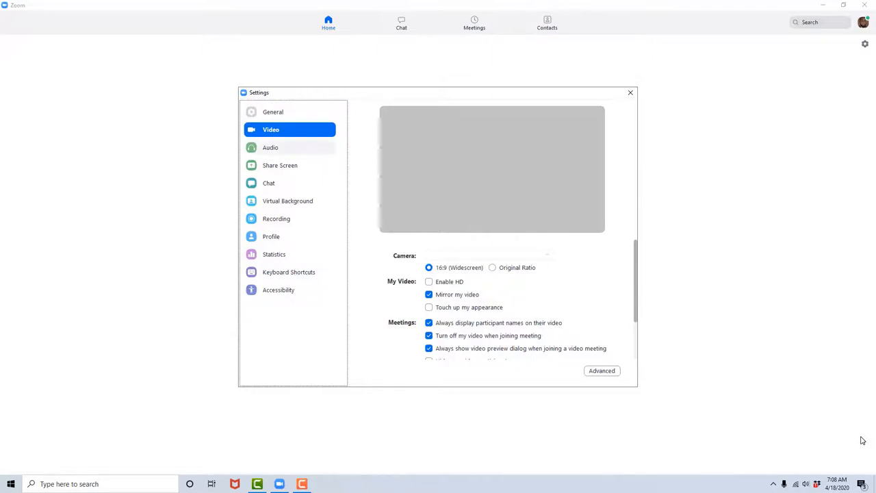
# Run the speaker test in Audio settings and stop it once heard.
pyautogui.click(271, 148)
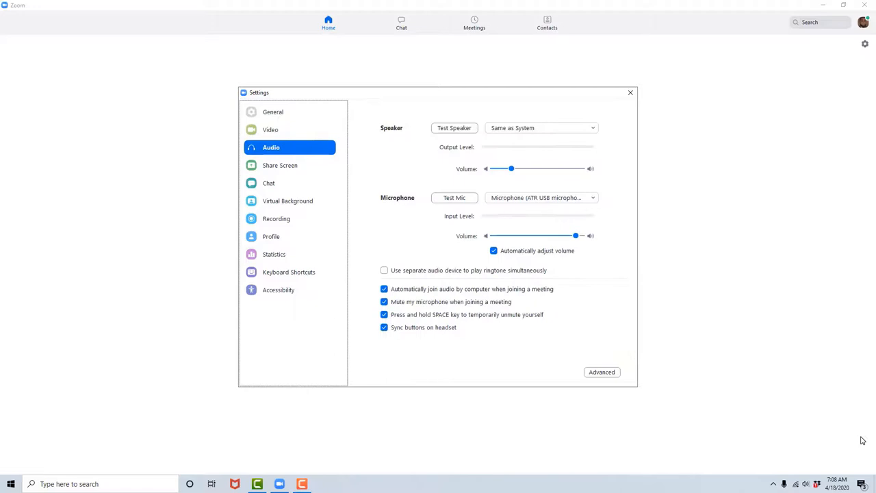
pyautogui.moveTo(454, 128)
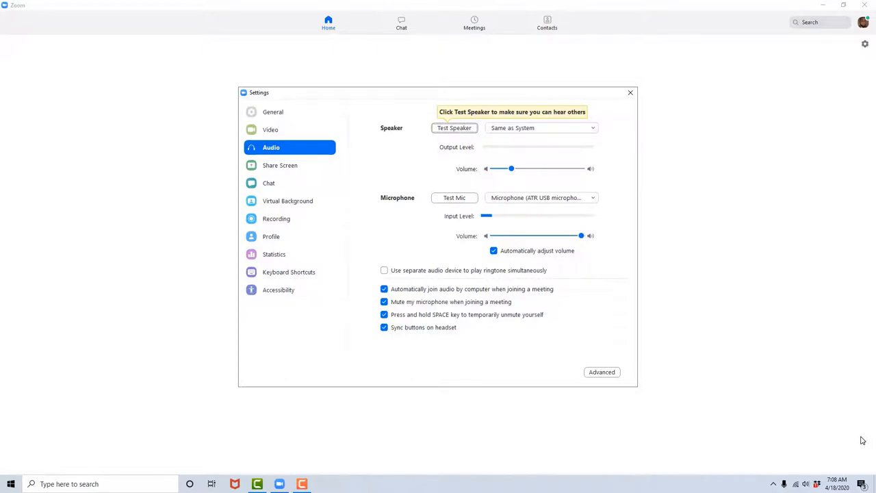
pyautogui.click(455, 129)
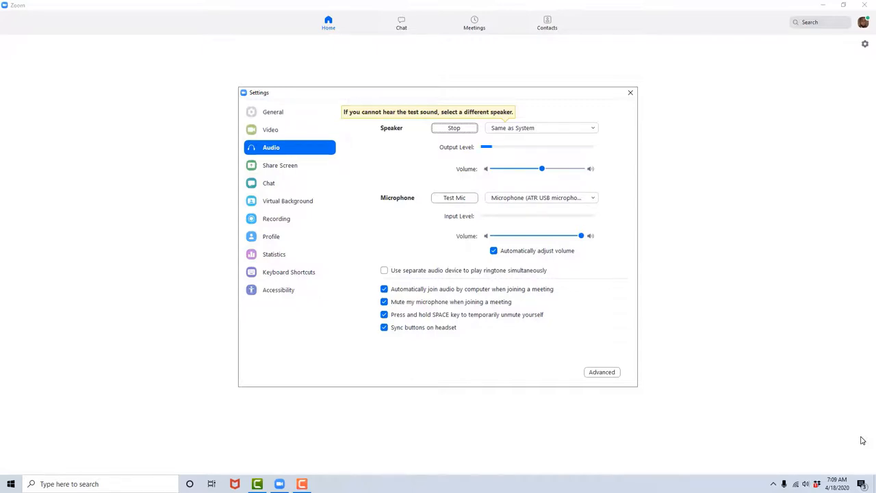
pyautogui.click(455, 128)
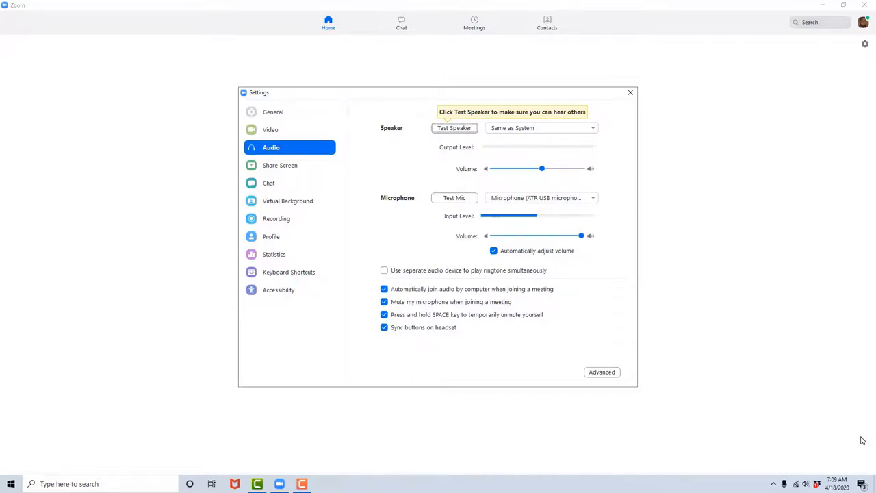
pyautogui.click(455, 128)
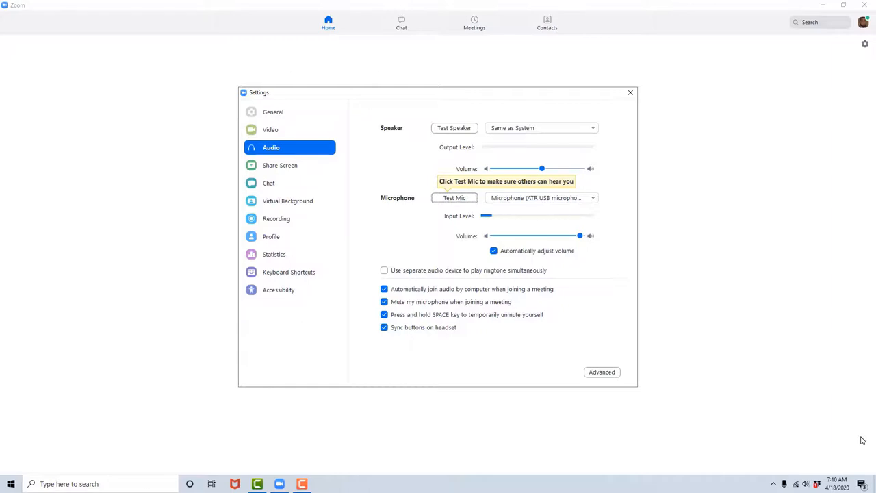
# Record a microphone test, play it back, then end the playback.
pyautogui.click(454, 197)
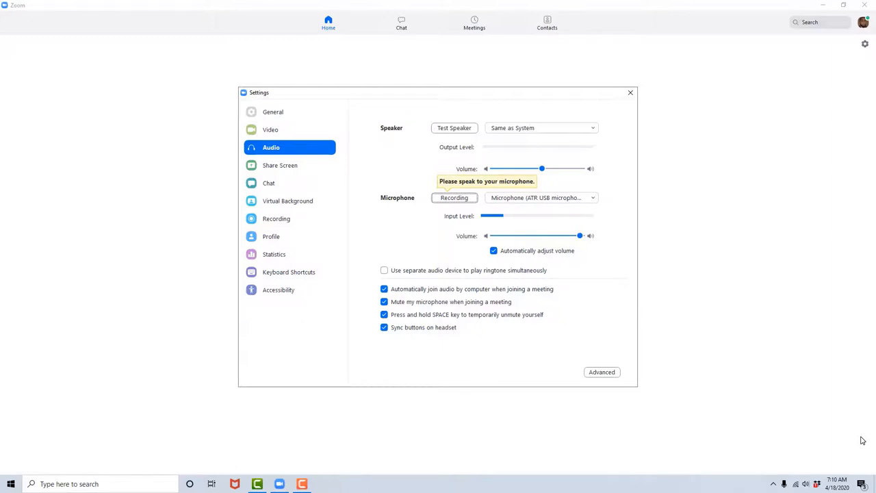
pyautogui.click(455, 198)
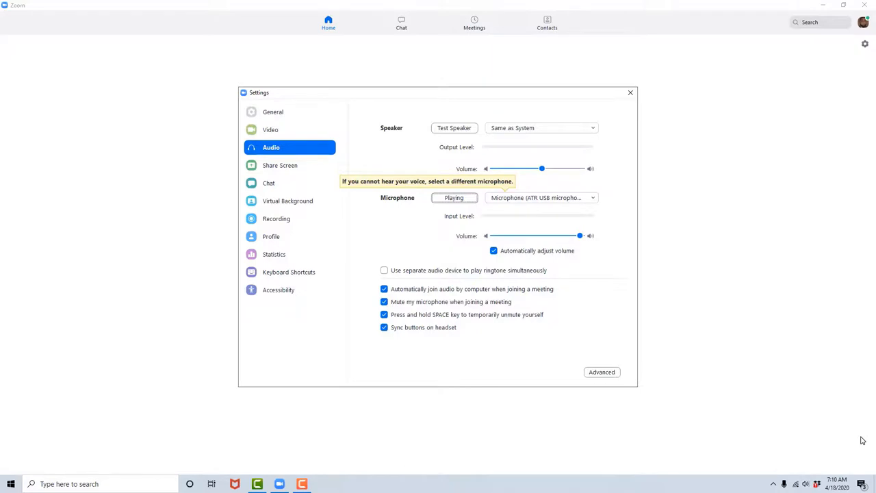
pyautogui.click(455, 197)
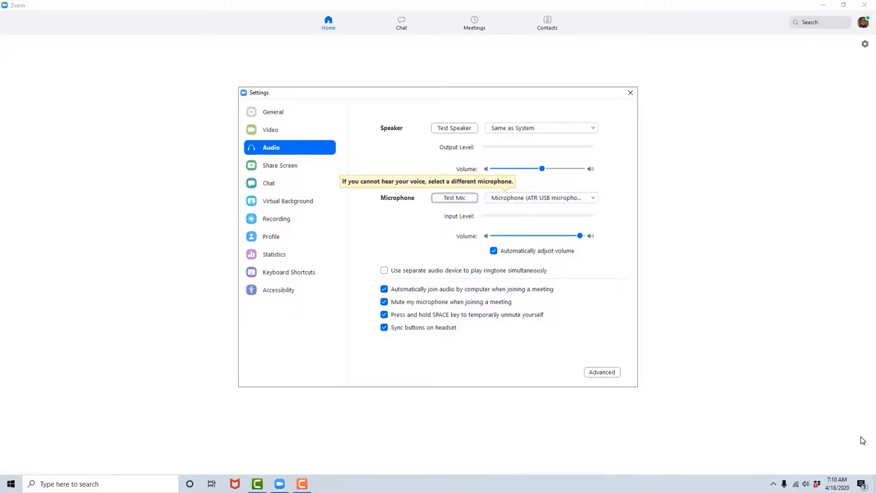